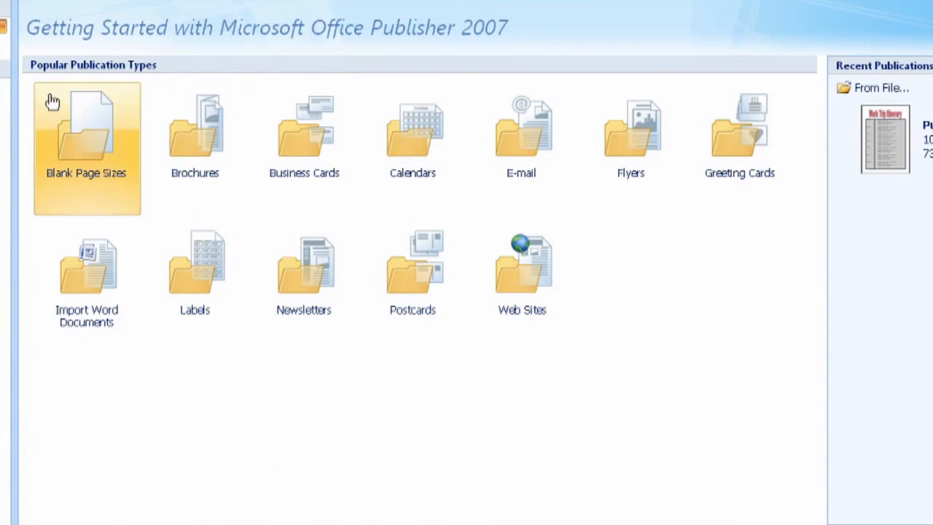
Create a blank Letter (Landscape) 11 x 8.5 inch publication from Blank Page Sizes
click(86, 134)
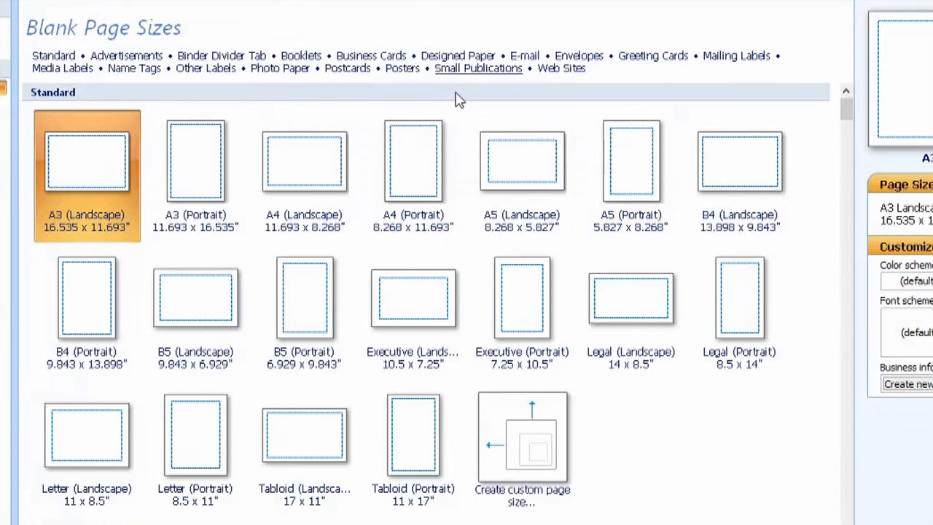
mouse_move(28, 53)
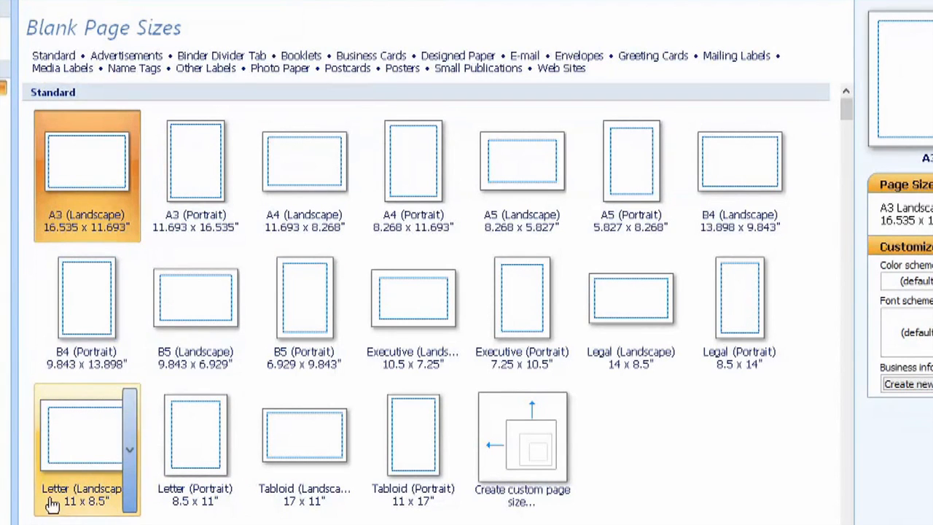
mouse_move(75, 438)
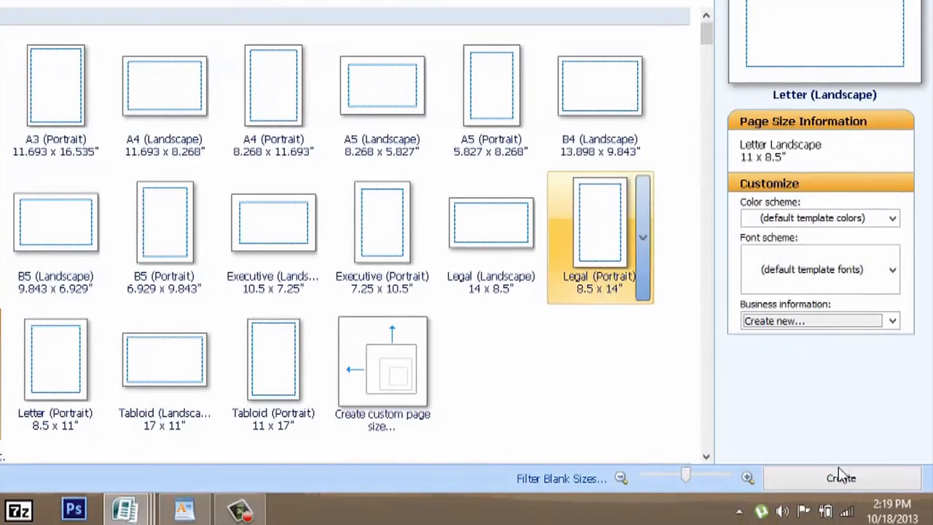
click(841, 478)
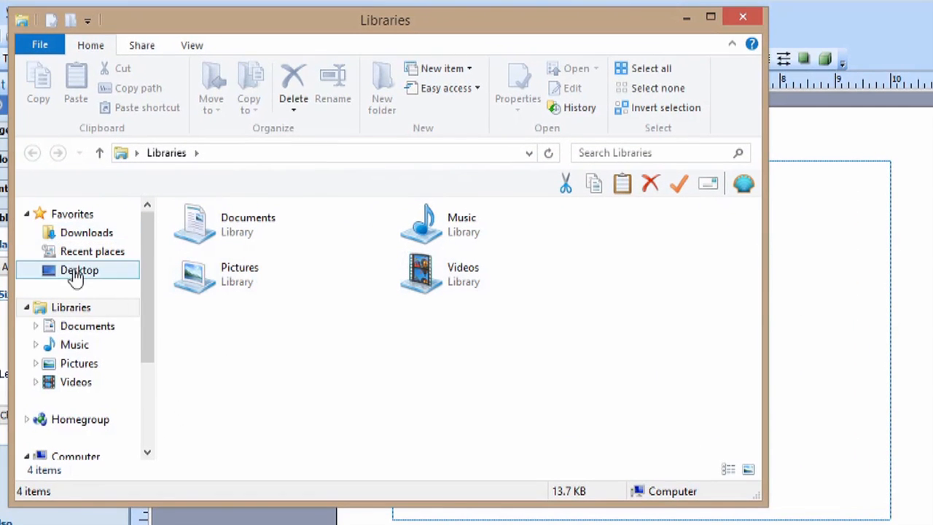
Browse to the Documents library holding the blank_newspaper JPG
click(87, 327)
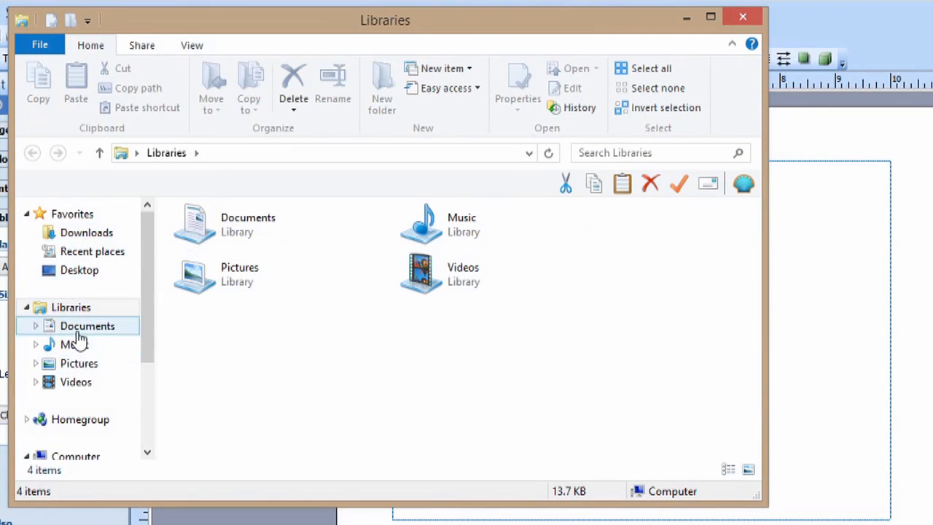
double_click(88, 326)
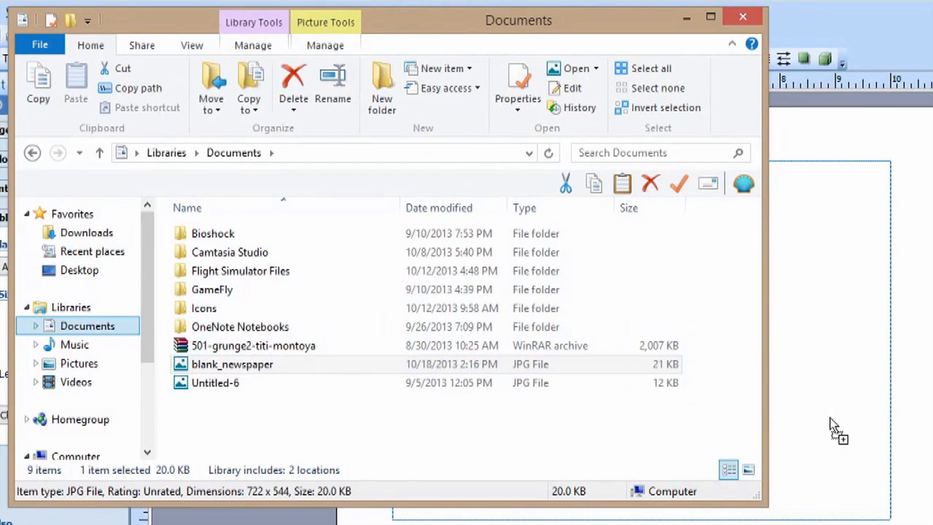
mouse_move(688, 17)
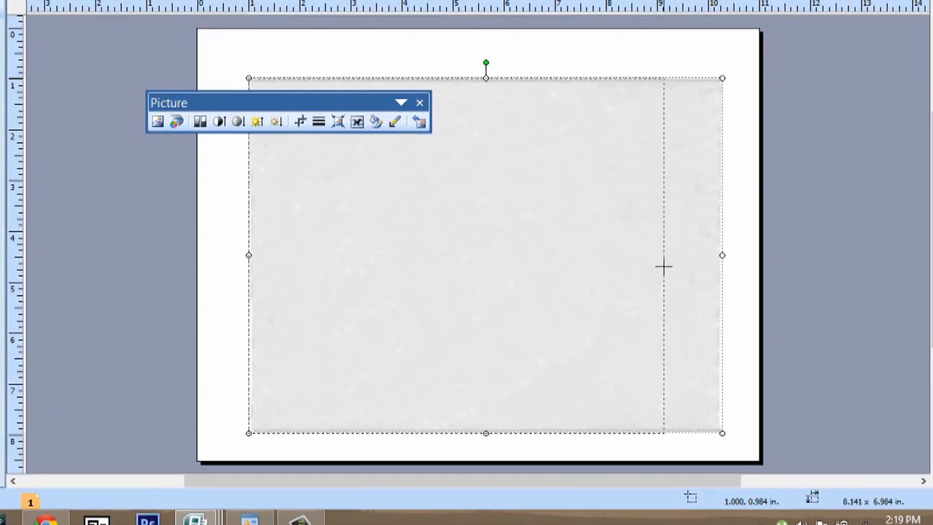
Resize the blank_newspaper picture to about 9 by 6 inches, filling the margins as a background
drag(722, 253, 638, 253)
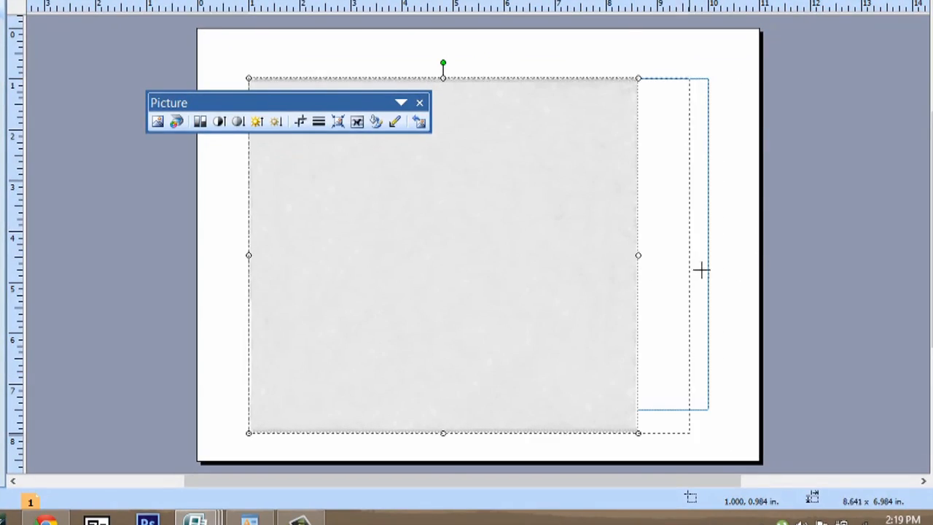
drag(638, 255, 708, 255)
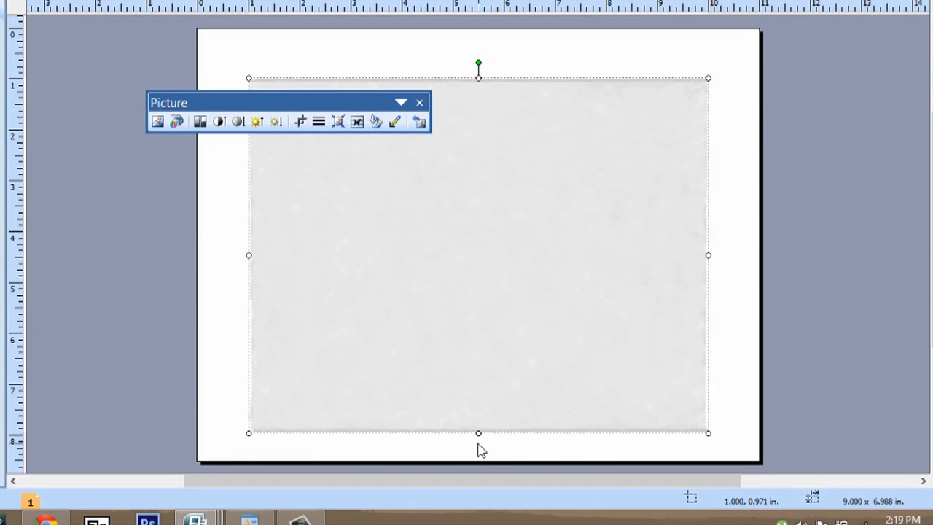
drag(478, 433, 478, 422)
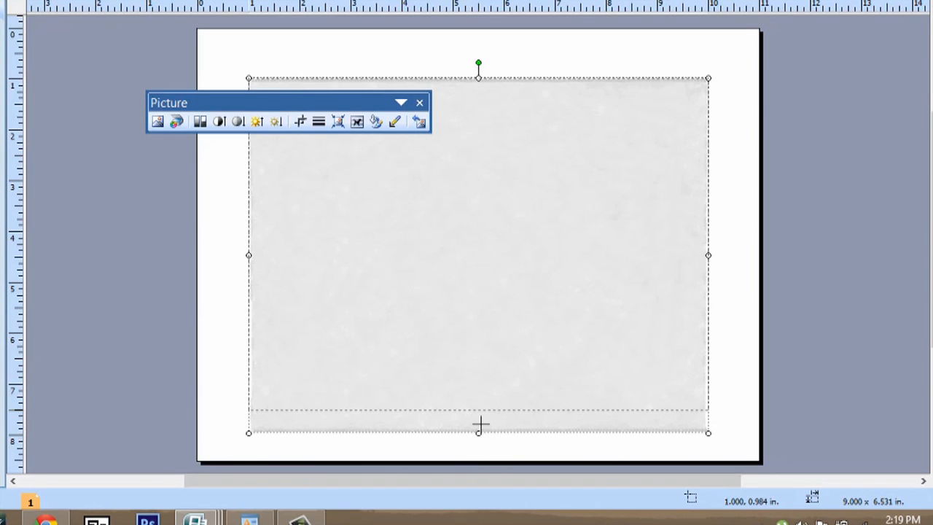
drag(478, 431, 478, 384)
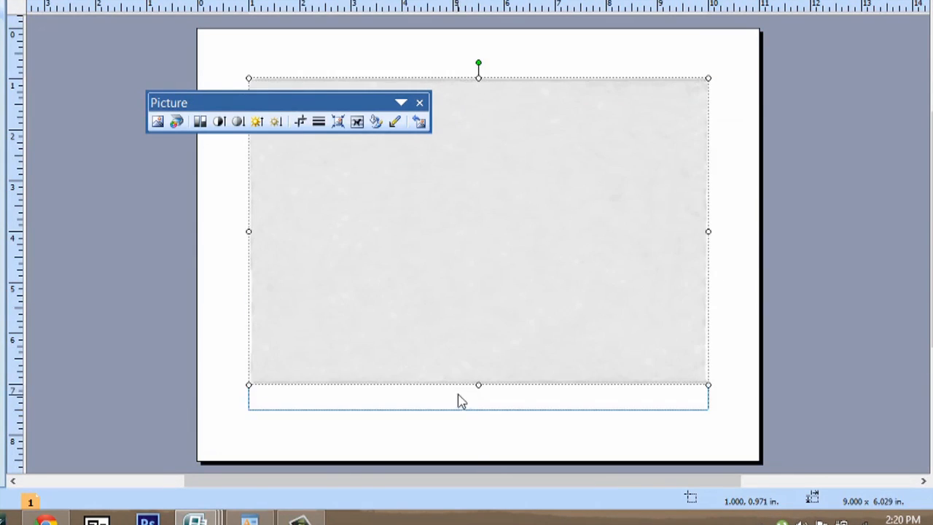
drag(478, 385, 478, 409)
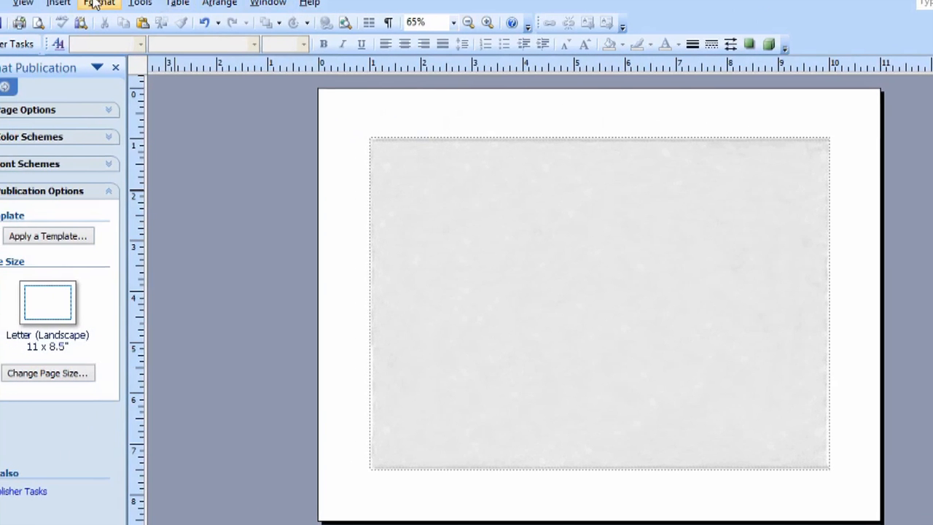
Add a text box across the page top reading 'Portland Post'
click(114, 29)
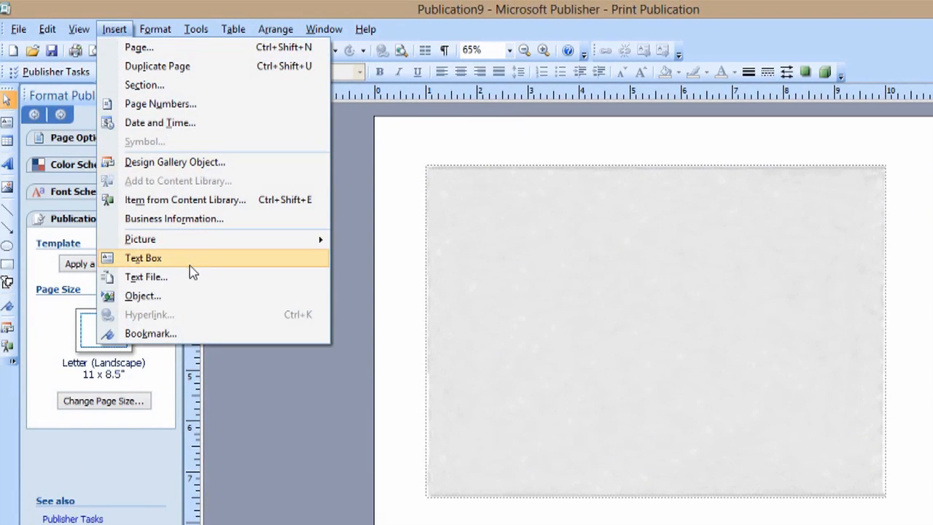
click(143, 257)
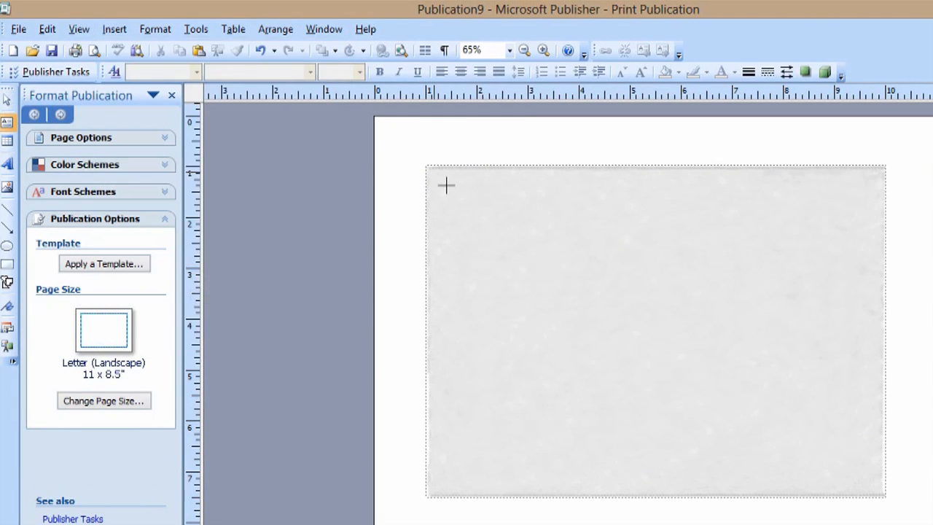
drag(446, 183, 874, 233)
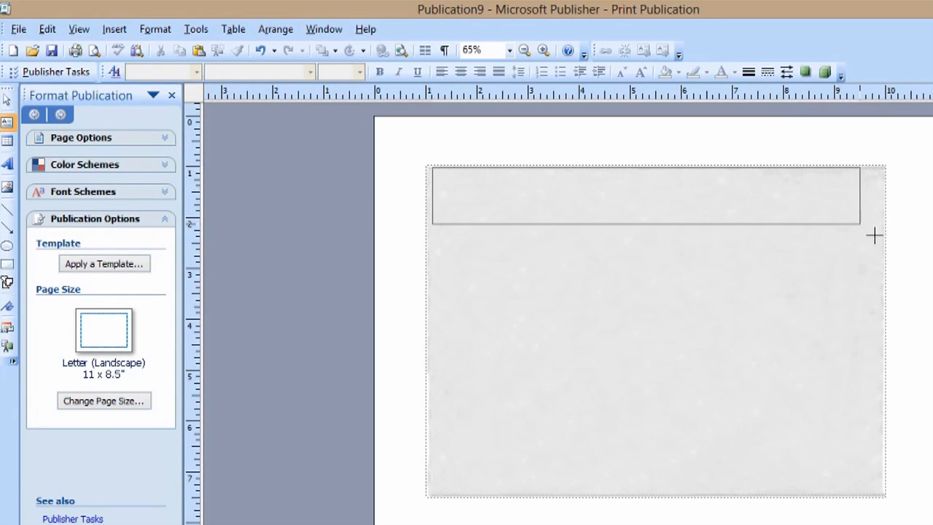
mouse_move(892, 236)
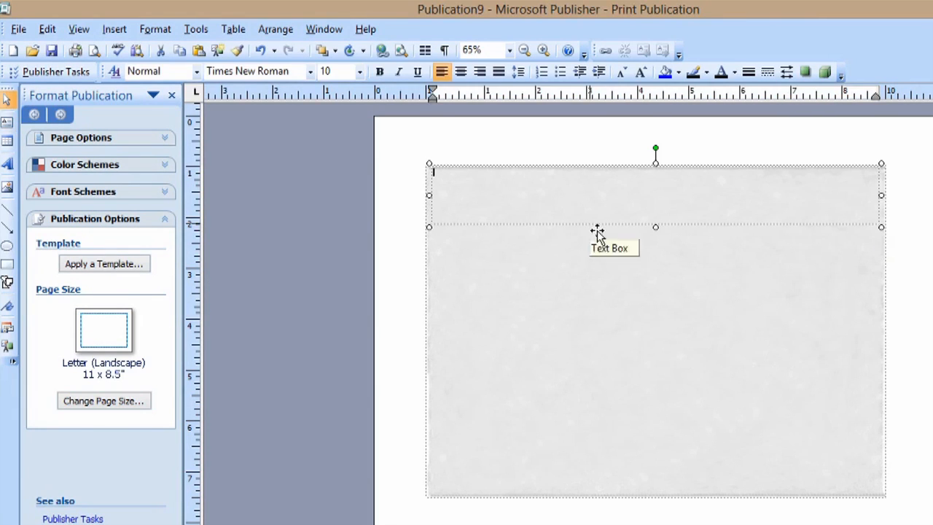
text(Portland Post)
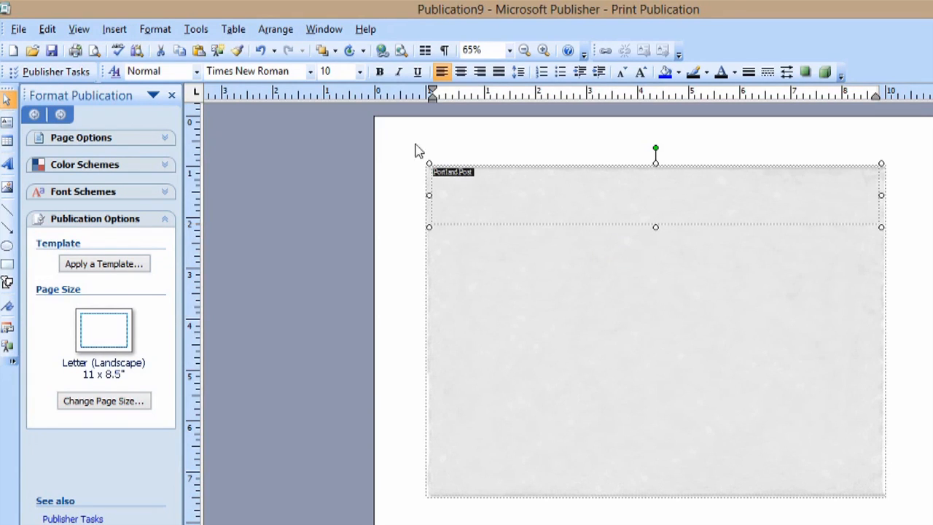
Enlarge the masthead text to 72 point and select it for restyling
click(356, 71)
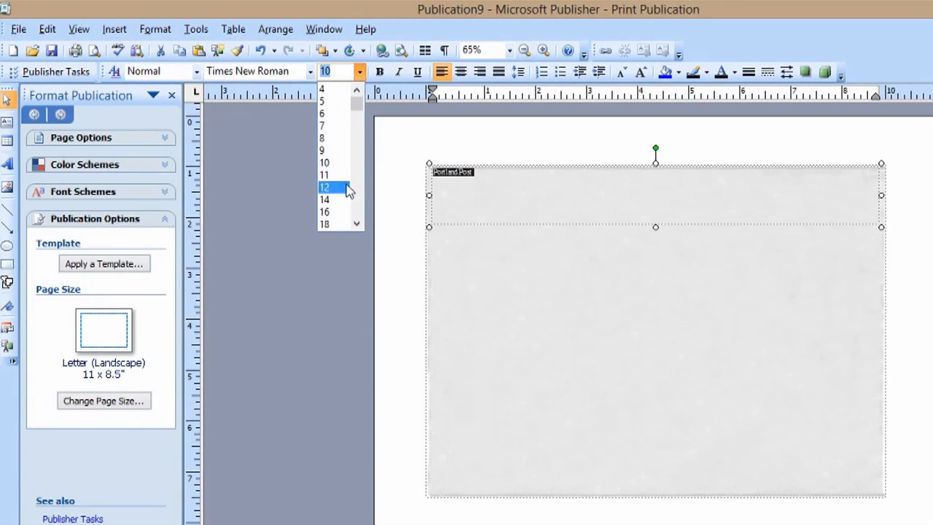
scroll(down, 3)
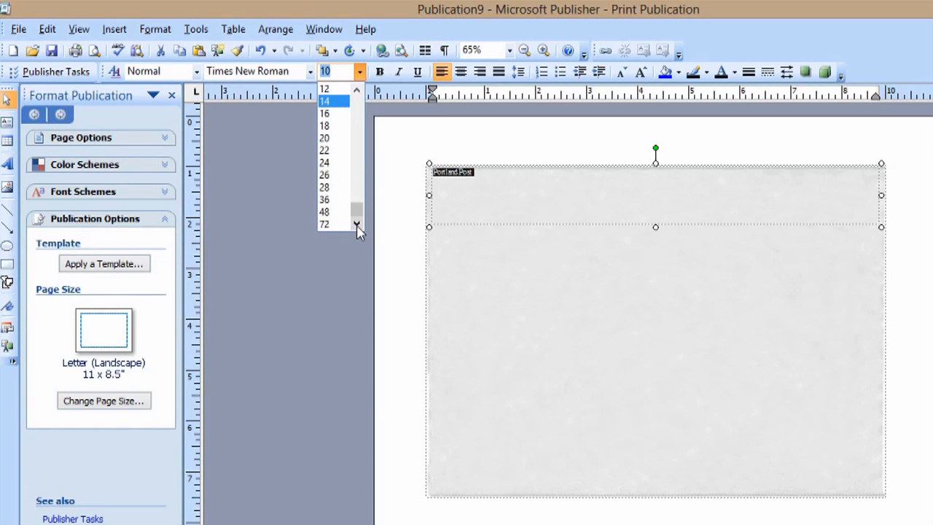
click(324, 224)
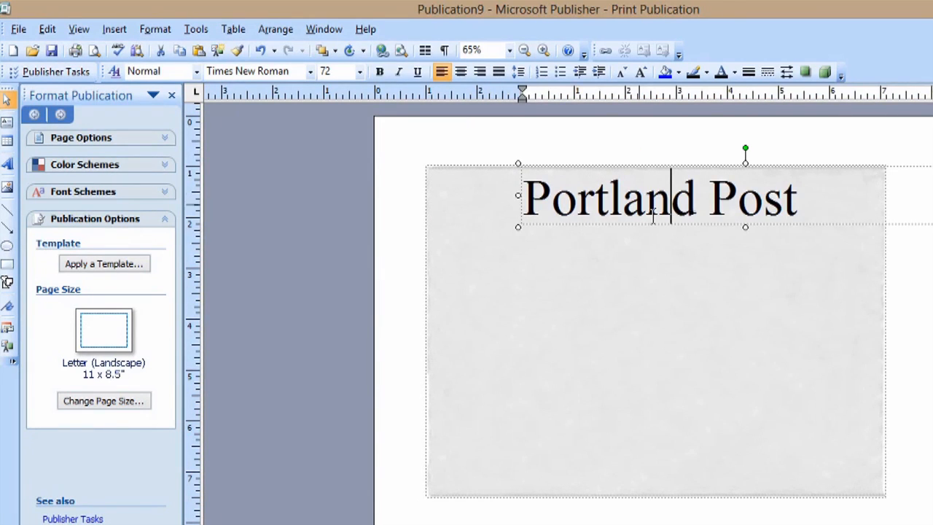
click(457, 72)
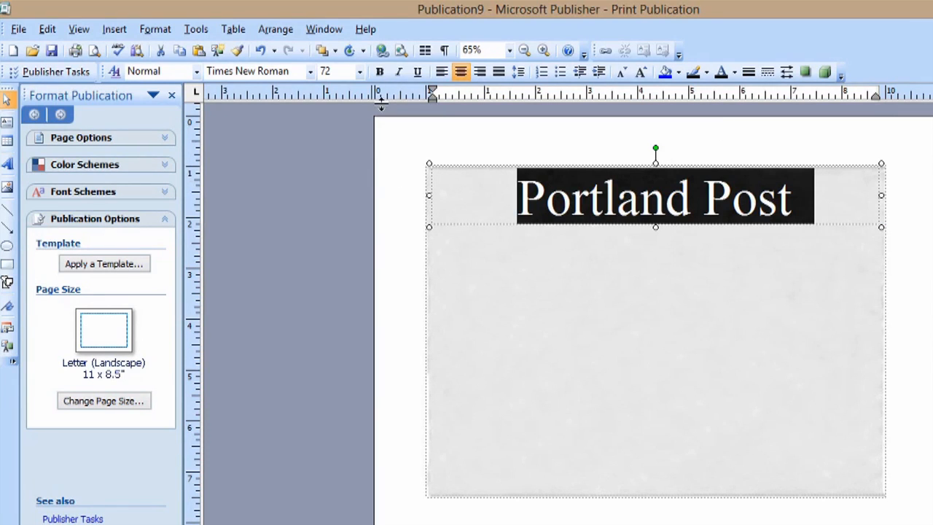
Change the masthead font from Times New Roman to Franklin Gothic Book
click(308, 71)
text(Franklin Gothic Book)
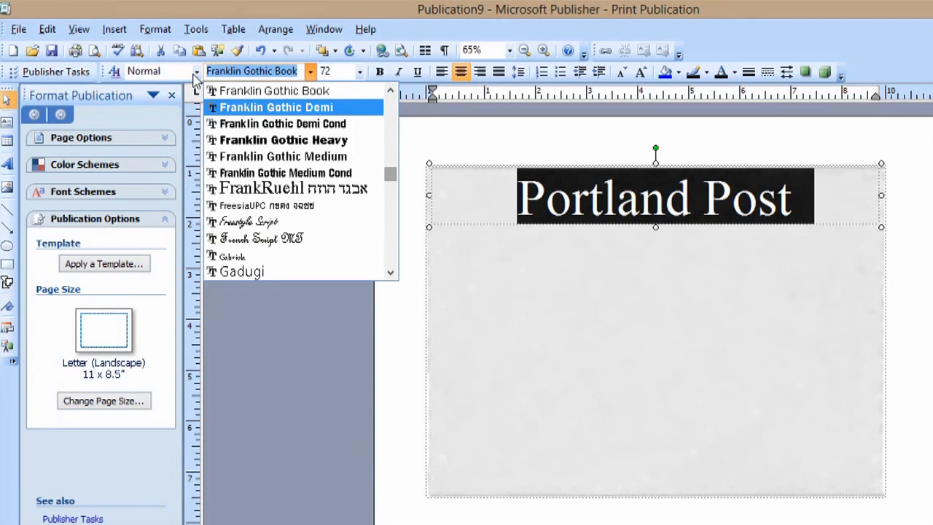
mouse_move(273, 90)
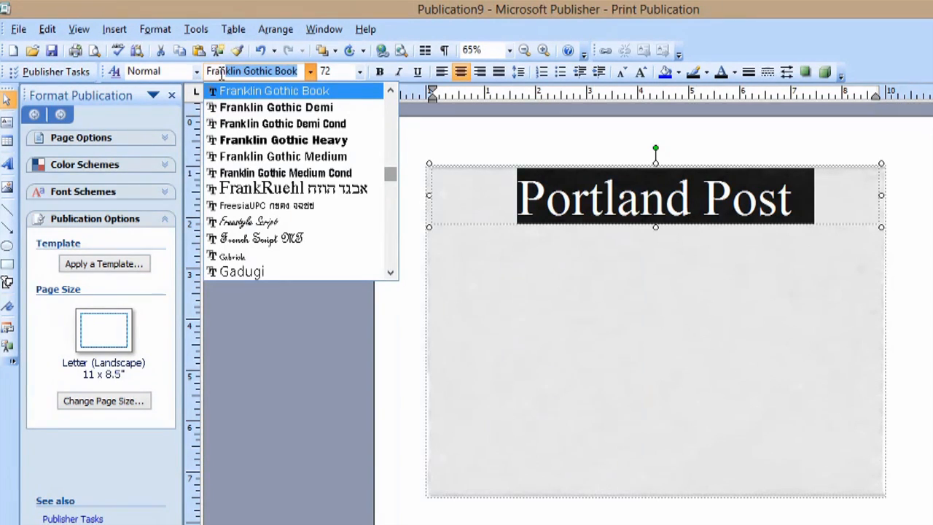
click(274, 90)
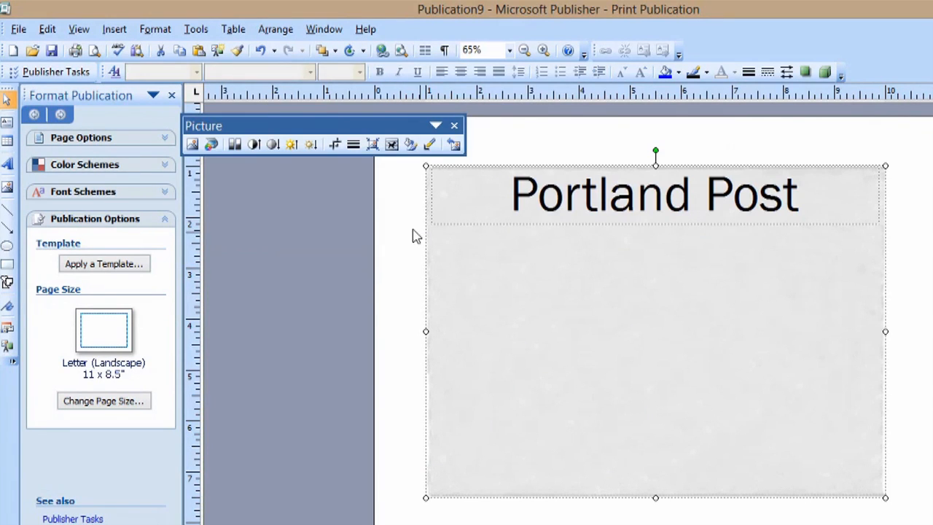
mouse_move(9, 167)
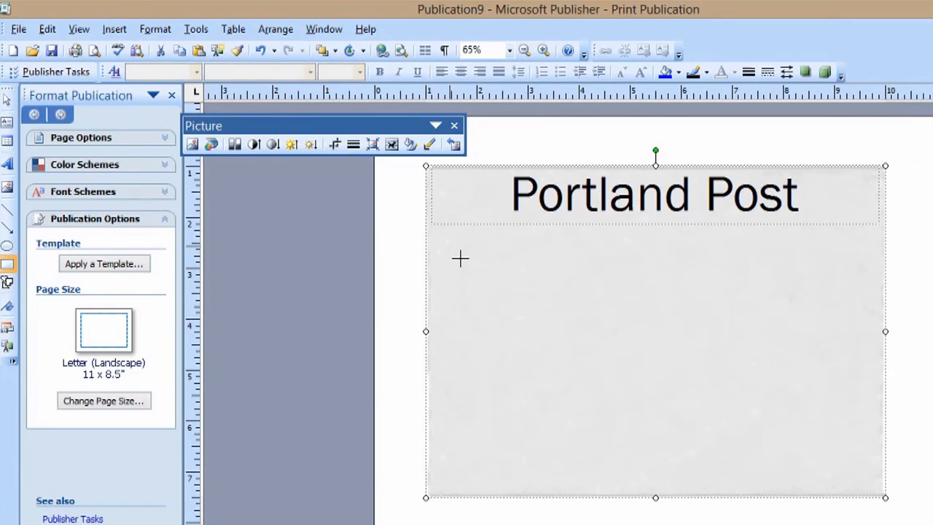
mouse_move(446, 243)
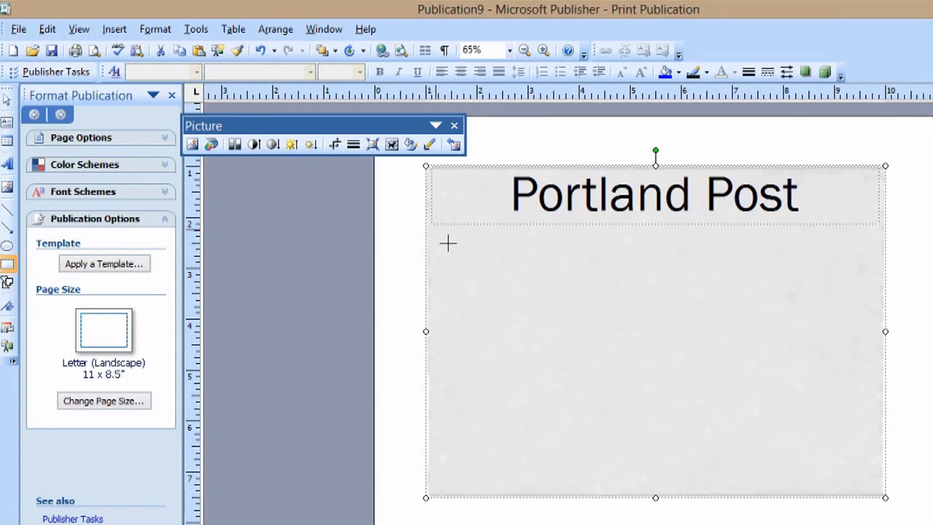
Draw a bordered box at lower left holding a text box labelled 'Picture goes here'
drag(440, 232, 597, 333)
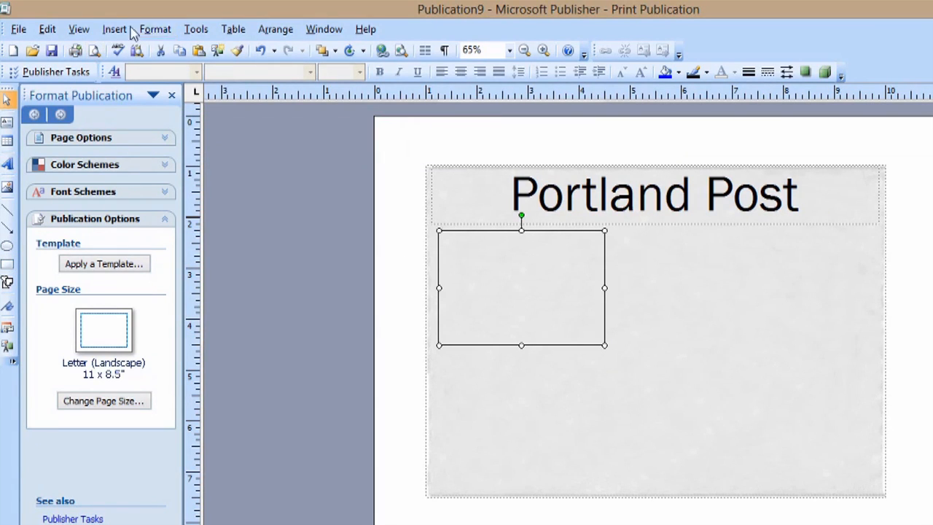
click(114, 29)
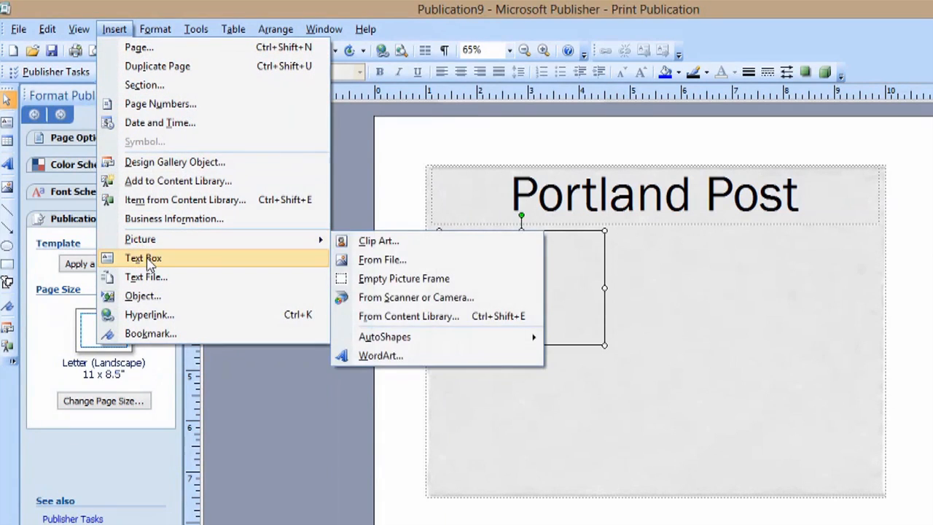
click(143, 258)
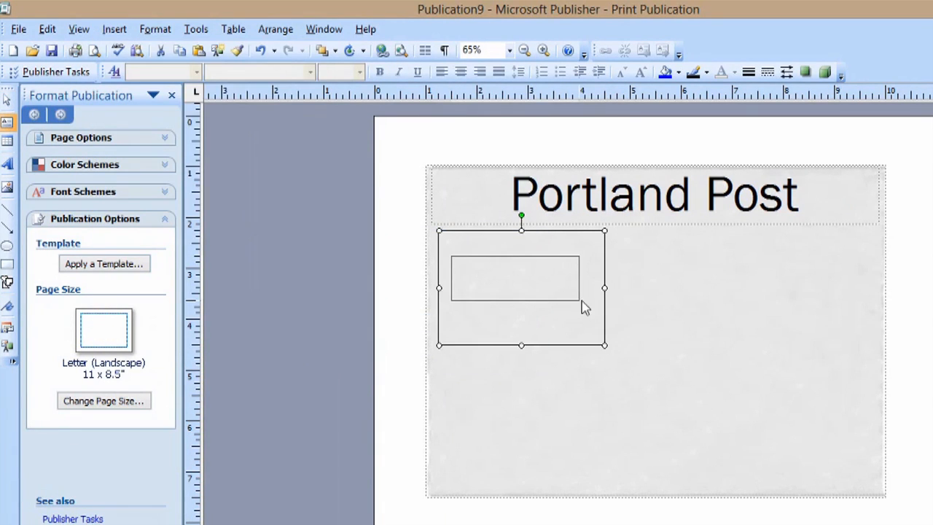
double_click(519, 289)
text(Picture goes here)
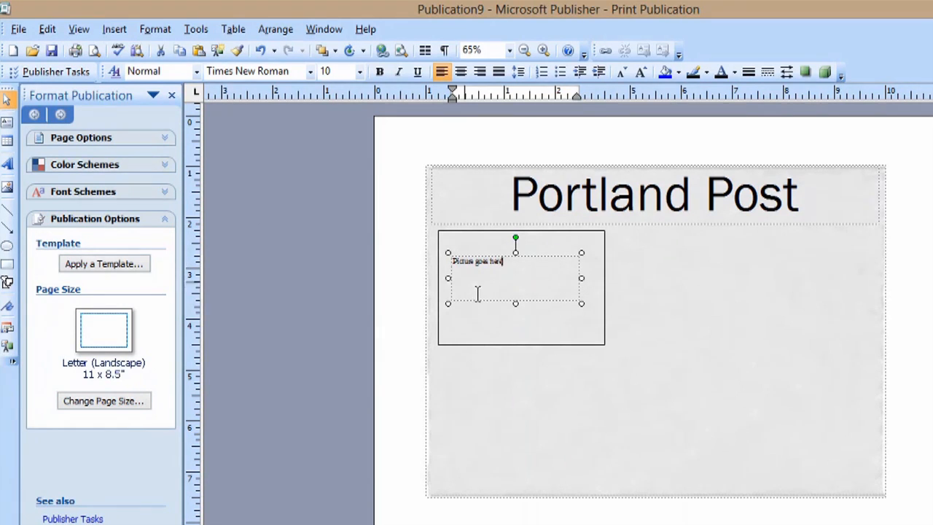
click(356, 71)
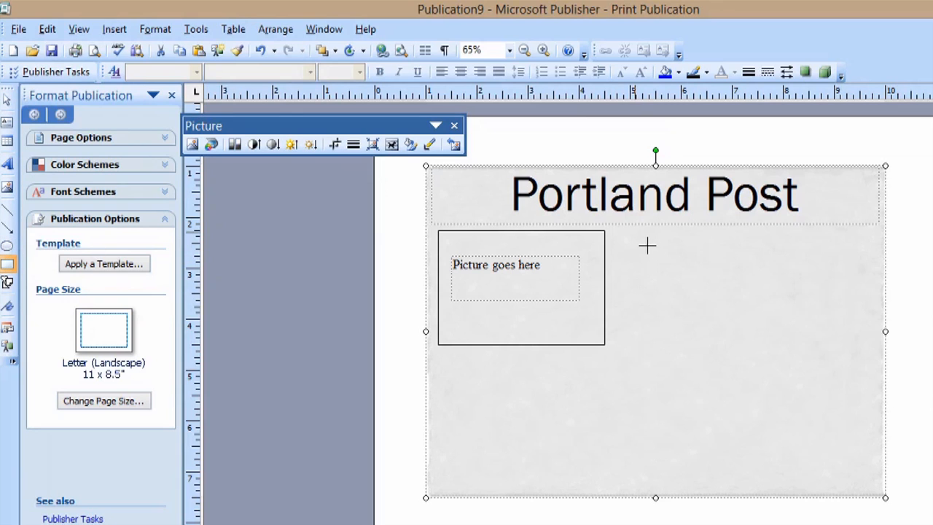
mouse_move(636, 248)
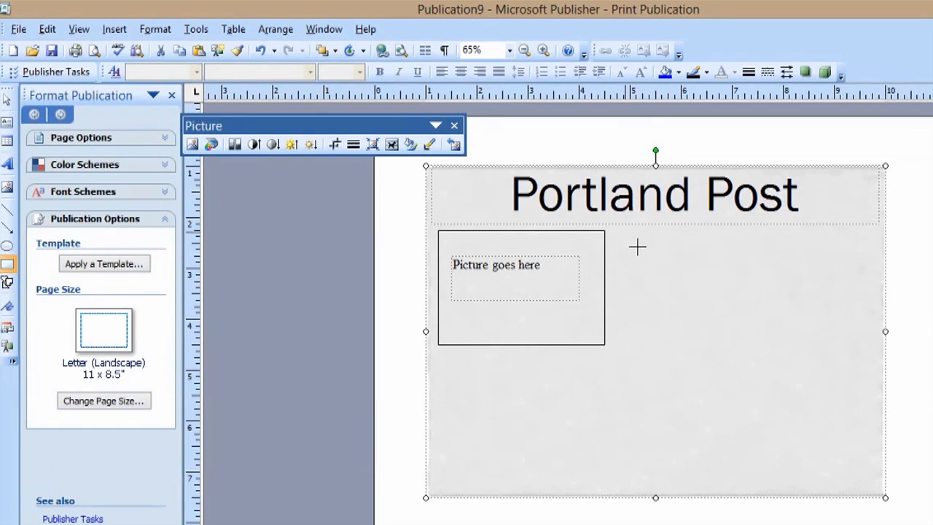
Draw a tall placeholder rectangle in the middle below the masthead
drag(624, 245, 778, 487)
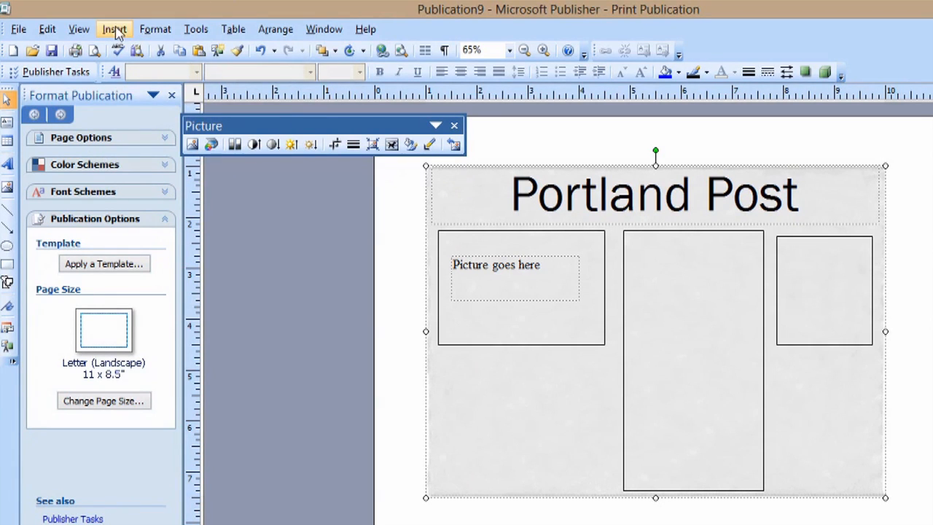
Bring up the Insert menu to reach Picture > From File
click(113, 30)
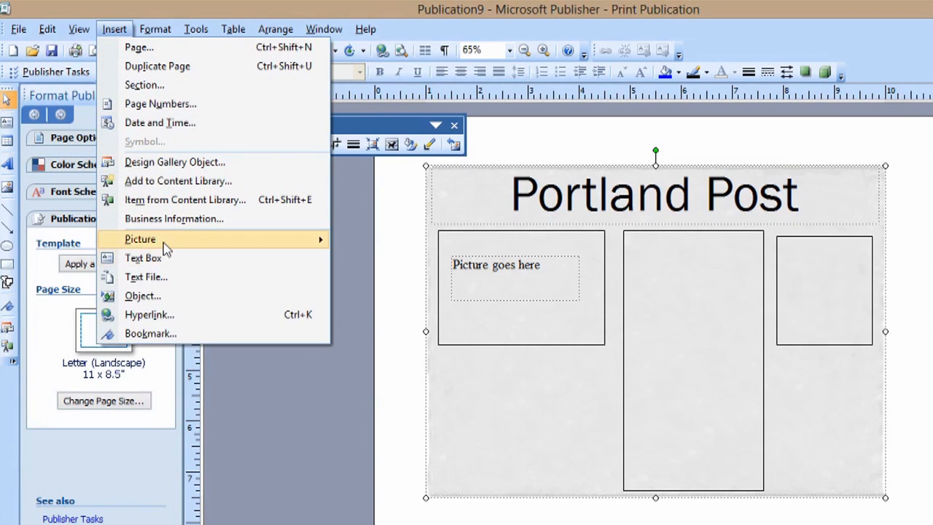
mouse_move(140, 239)
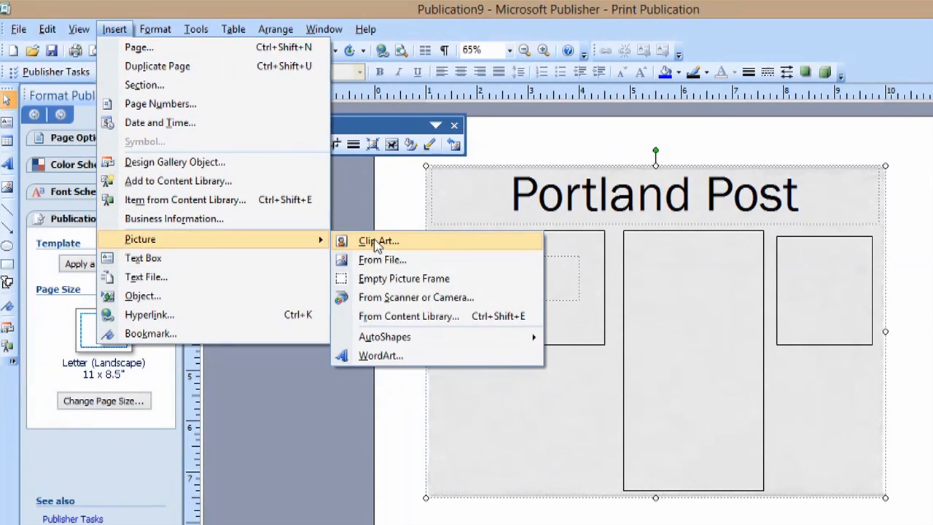
mouse_move(381, 263)
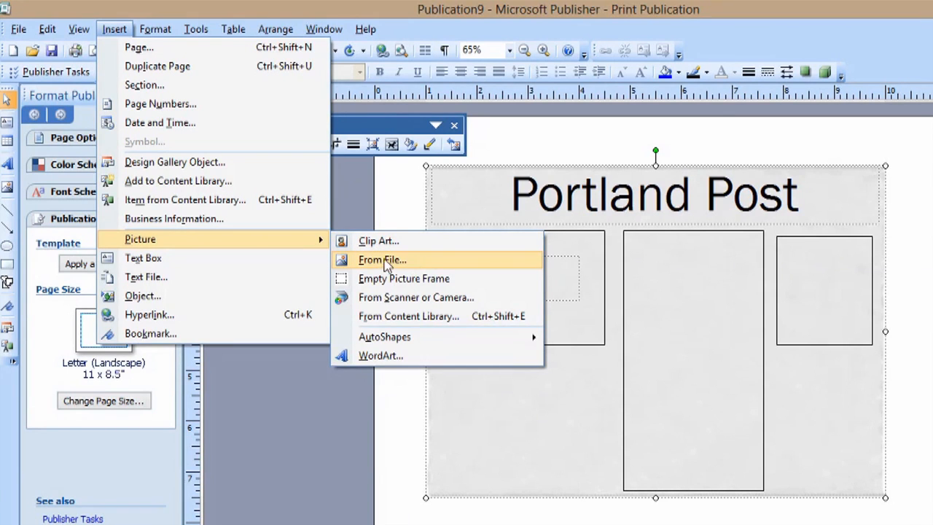
mouse_move(405, 265)
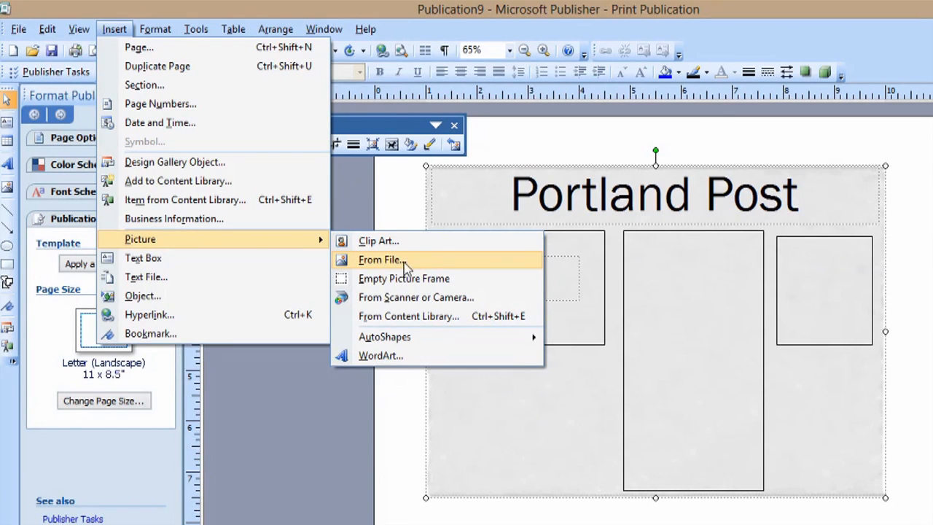
mouse_move(428, 265)
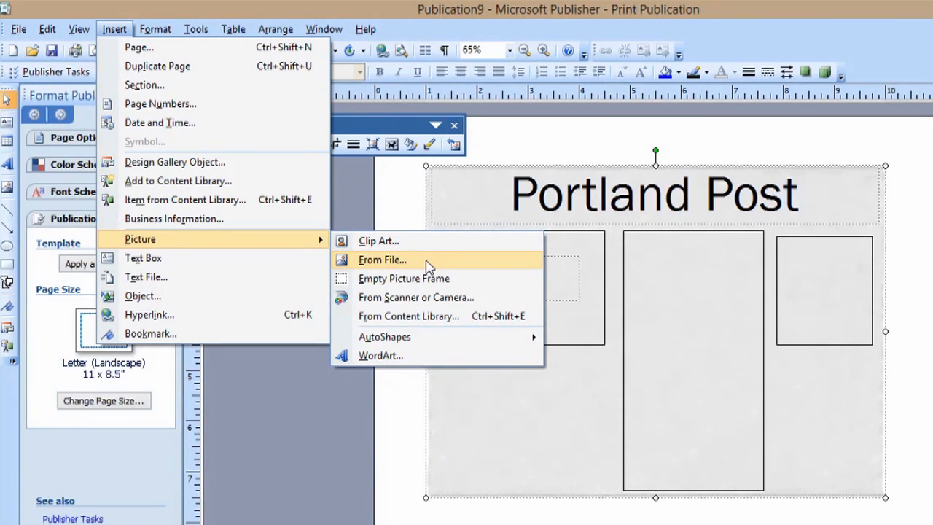